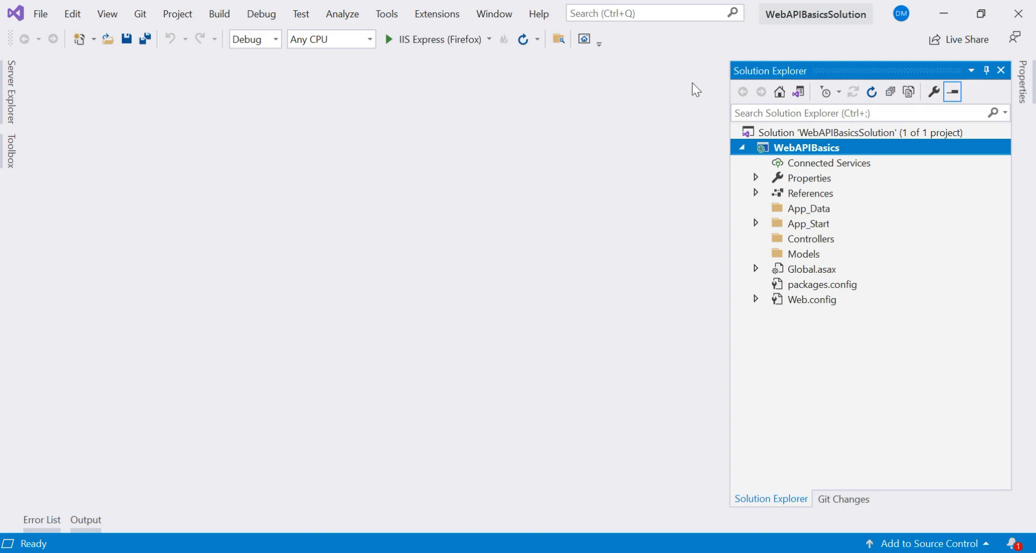
pyautogui.moveTo(874, 186)
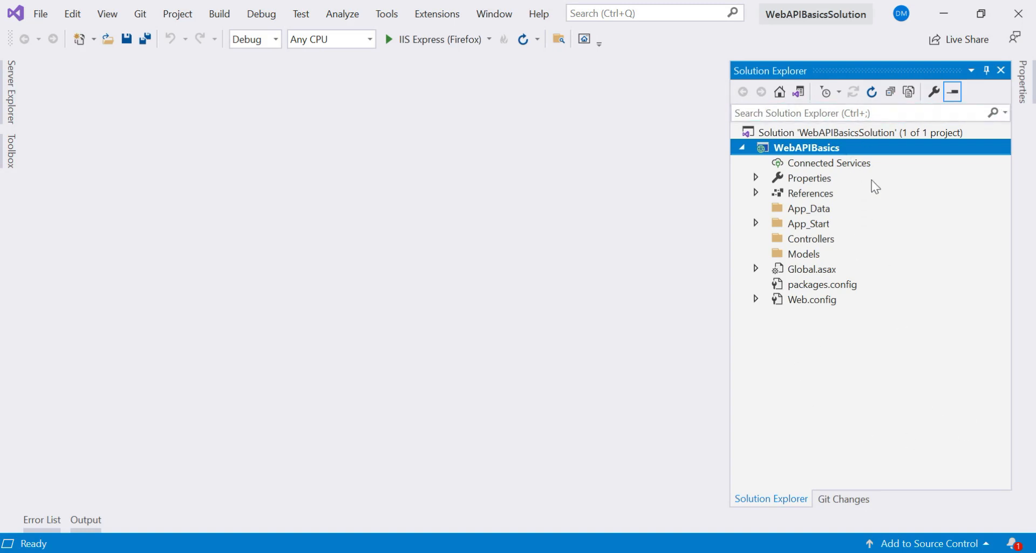
pyautogui.moveTo(890, 329)
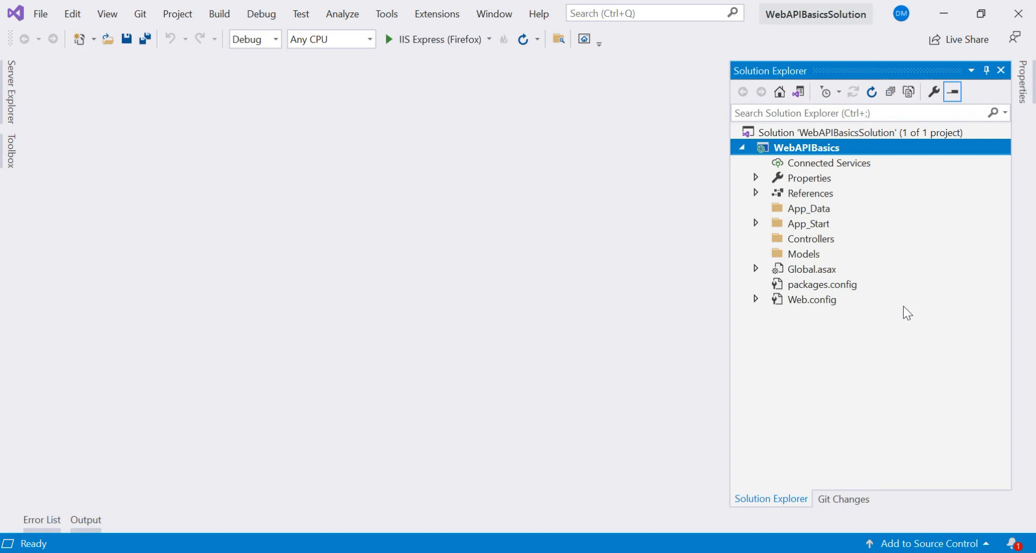
pyautogui.moveTo(903, 395)
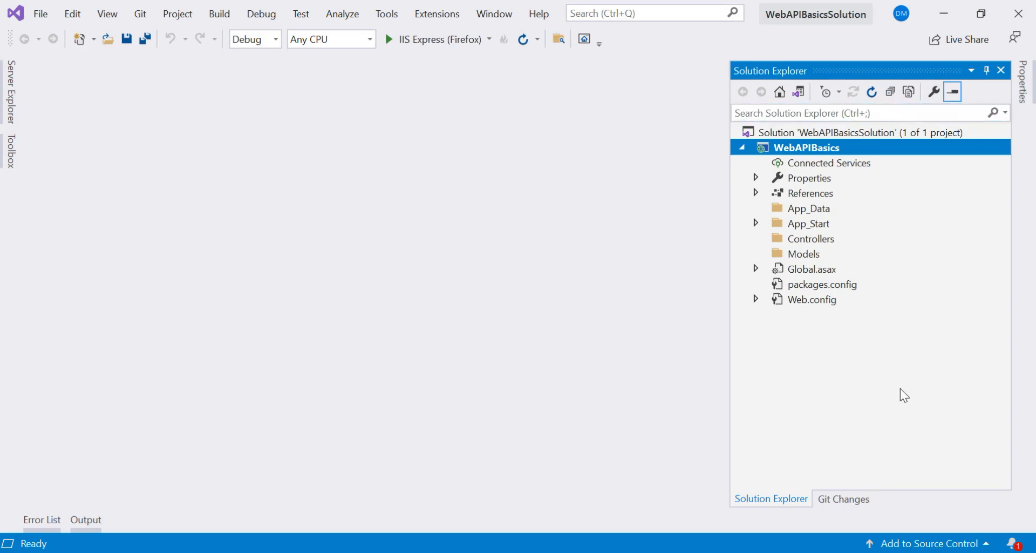
pyautogui.moveTo(848, 192)
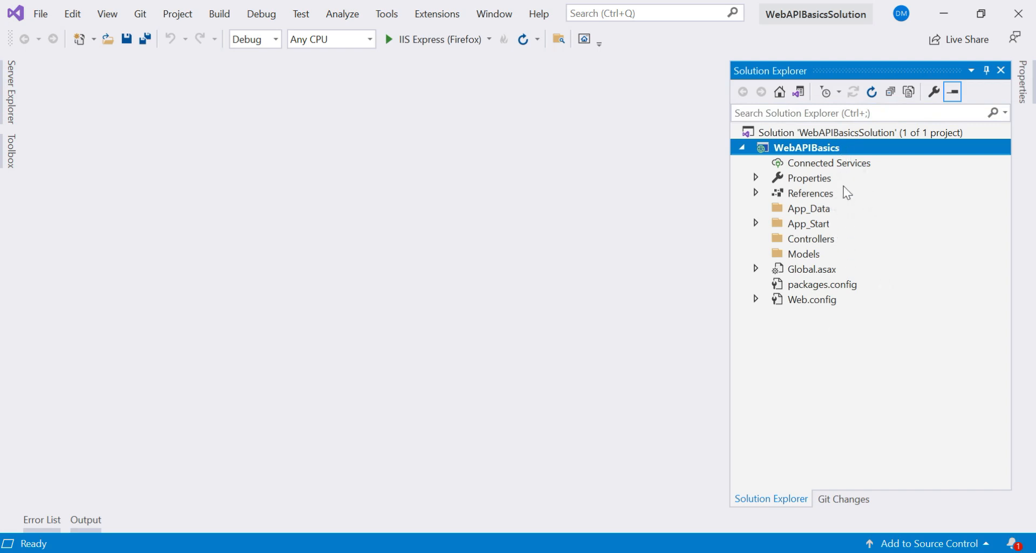
pyautogui.moveTo(812, 244)
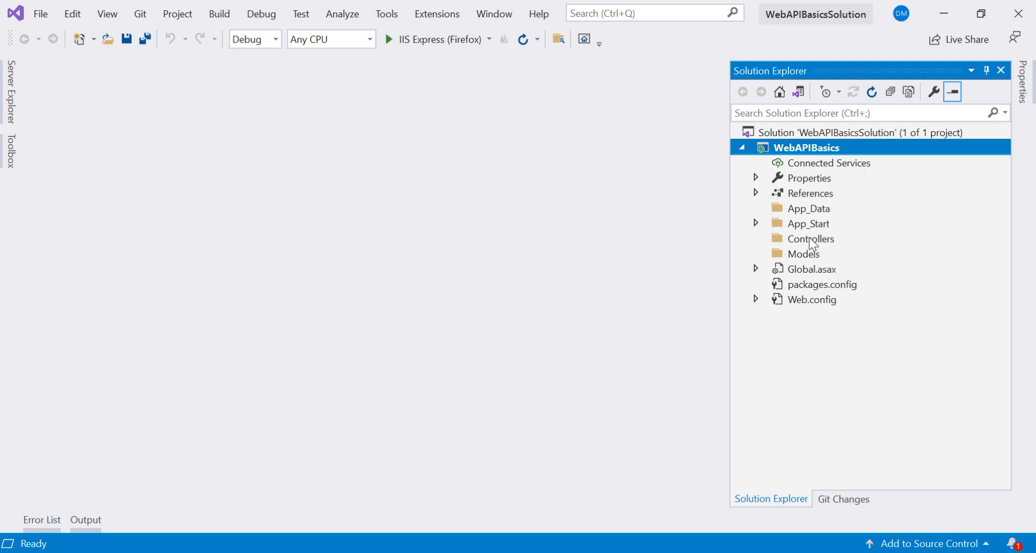
# - Select the Controllers folder of the WebAPIBasics project in Solution Explorer
pyautogui.click(811, 238)
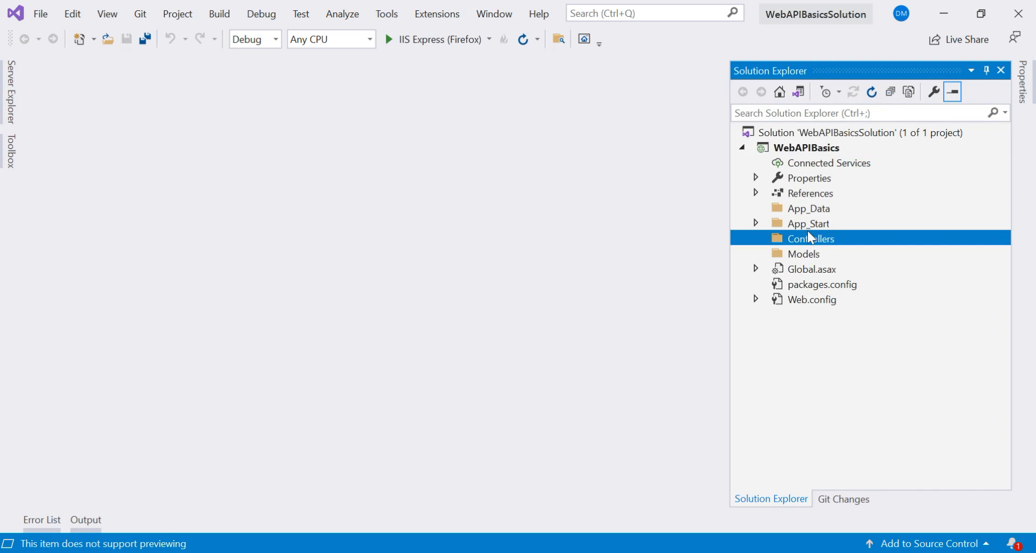
pyautogui.moveTo(814, 286)
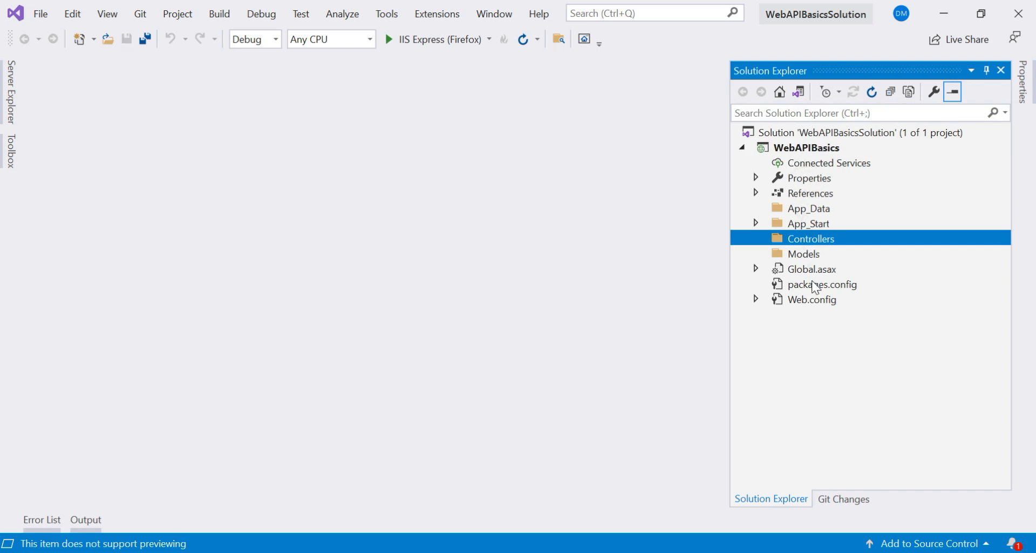
pyautogui.moveTo(848, 250)
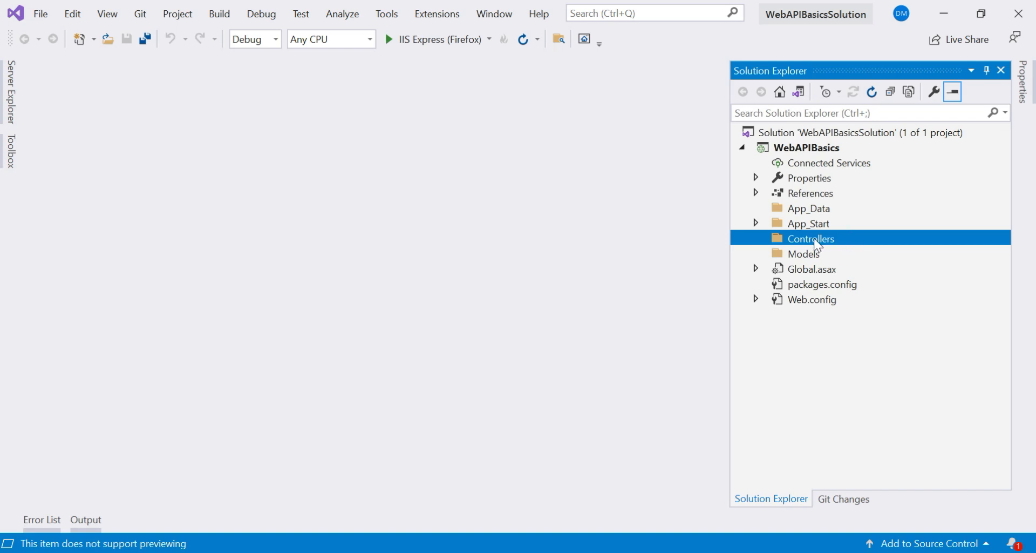
pyautogui.moveTo(819, 247)
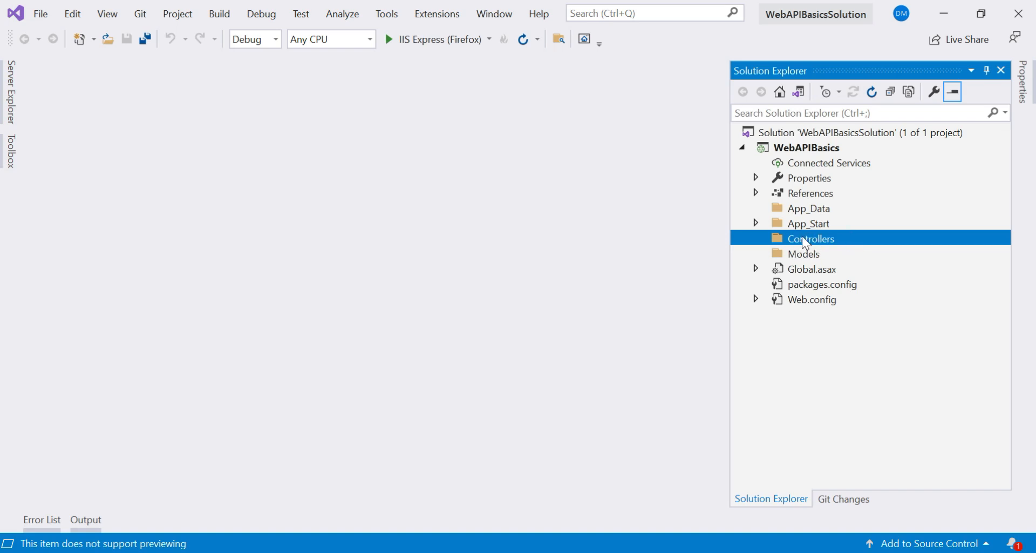
pyautogui.moveTo(809, 248)
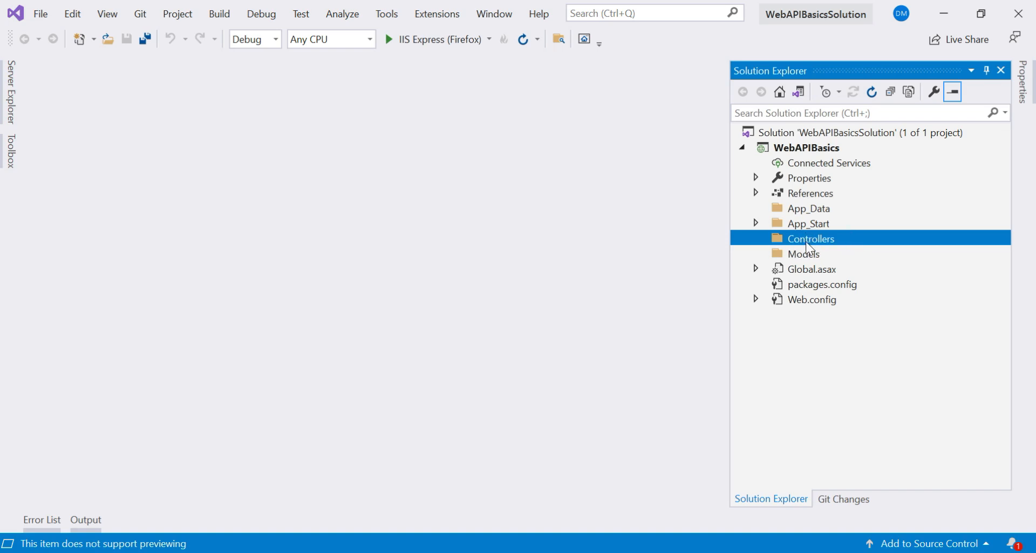
# - Choose Add > Controller on the Controllers folder to open Add New Scaffolded Item
pyautogui.rightClick(811, 238)
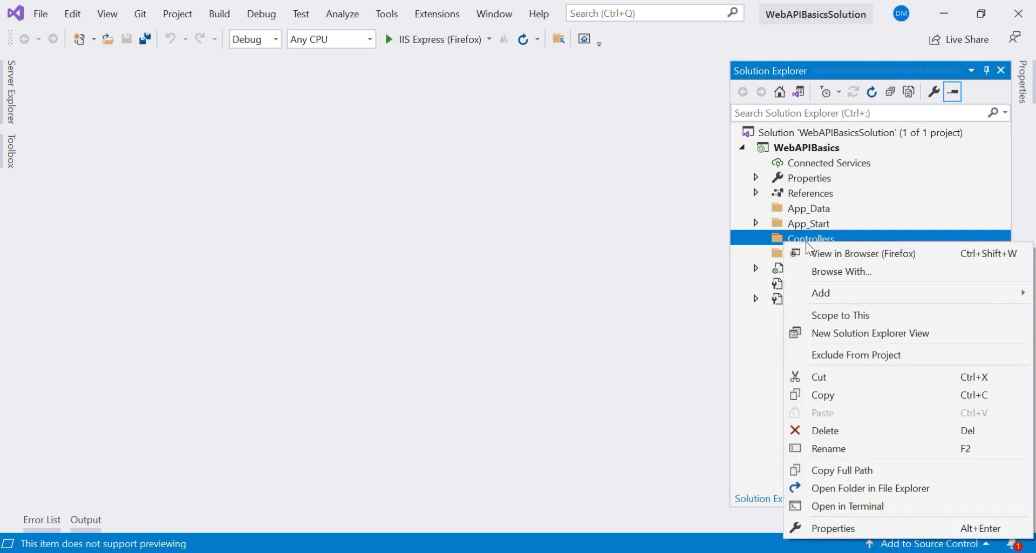
pyautogui.moveTo(822, 293)
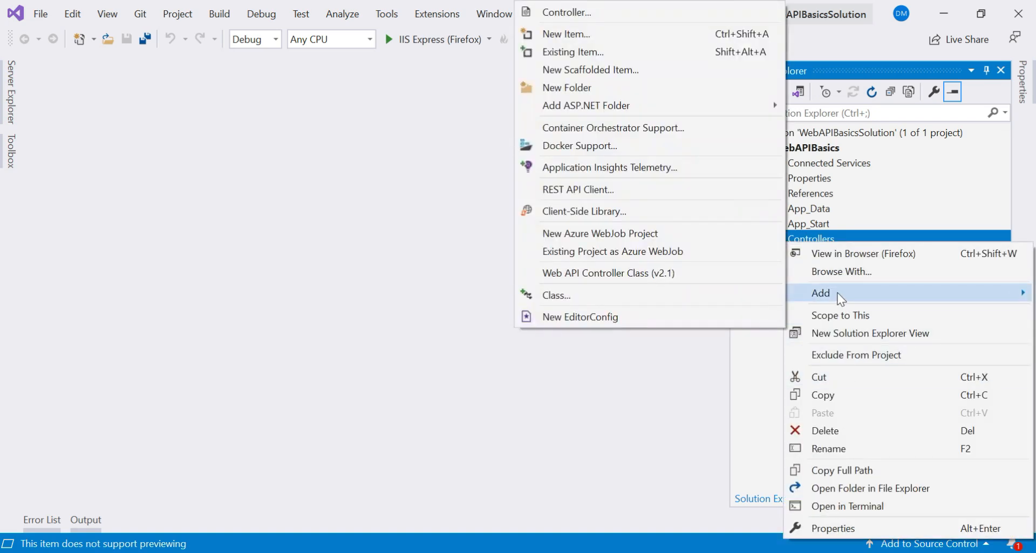
pyautogui.moveTo(566, 12)
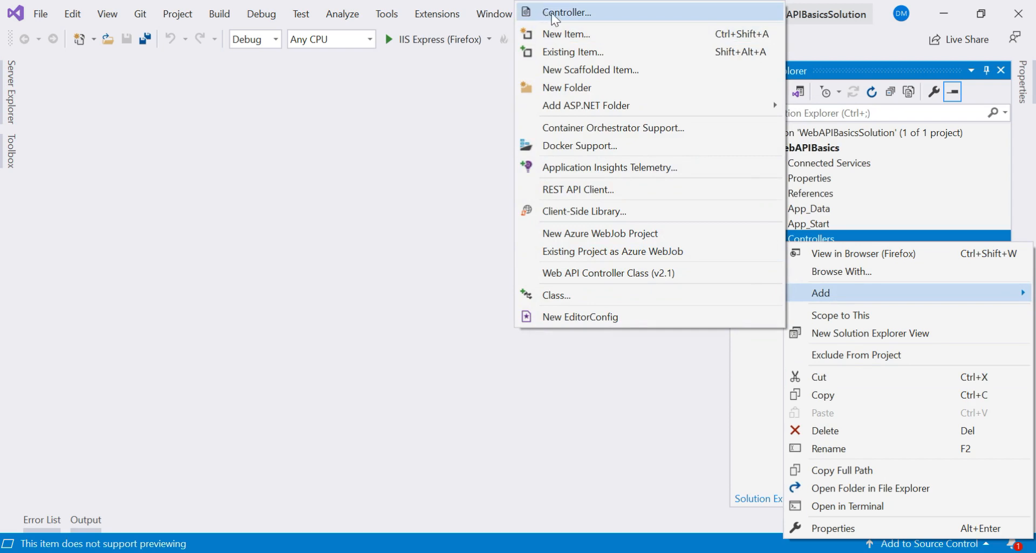
pyautogui.click(566, 12)
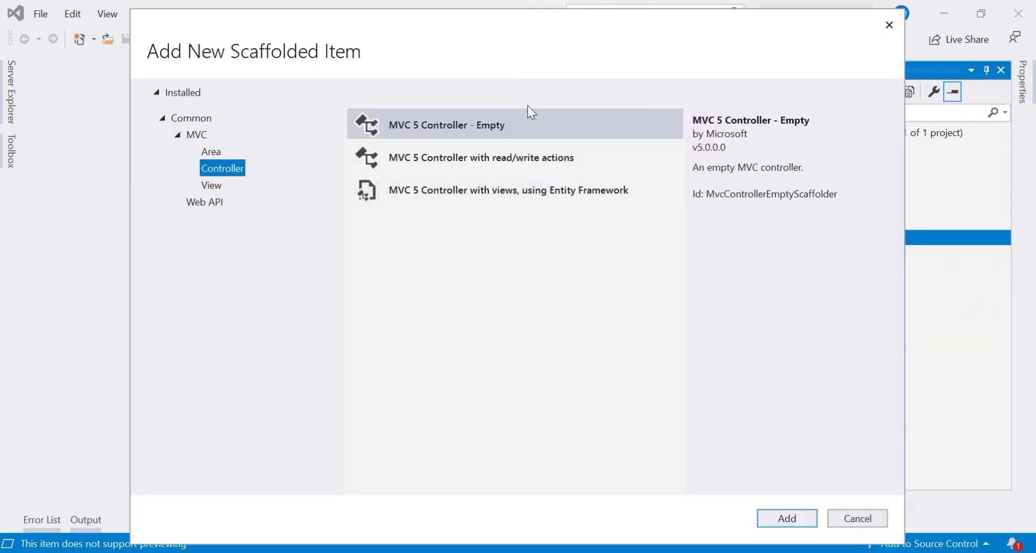
pyautogui.moveTo(505, 159)
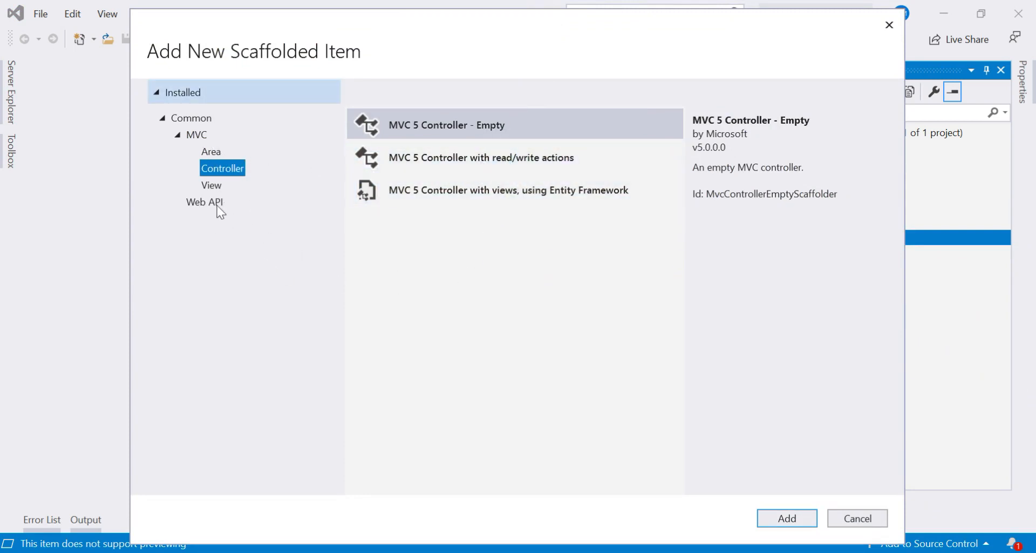
pyautogui.moveTo(215, 205)
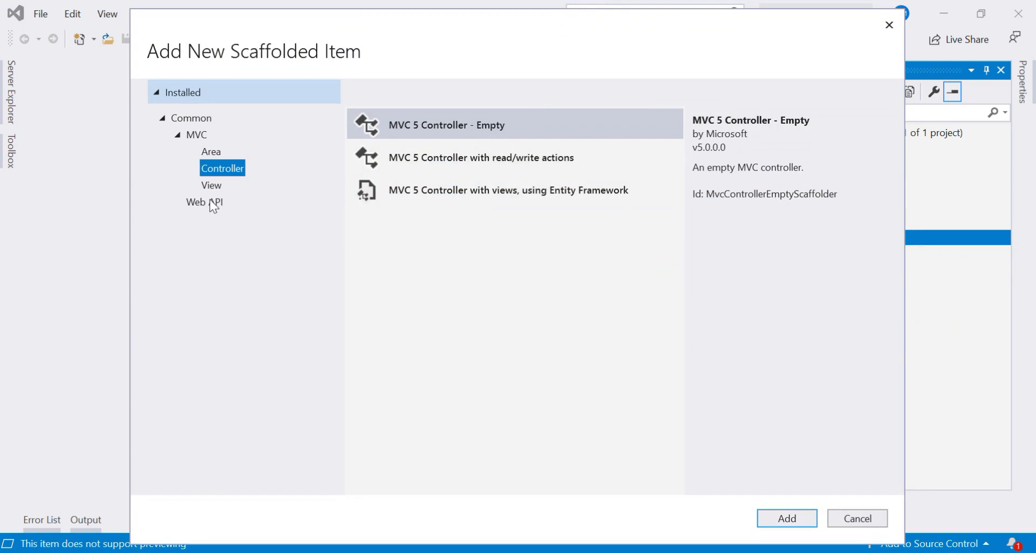
# - Select the 'Web API 2 Controller – Empty' template and confirm it
pyautogui.click(204, 202)
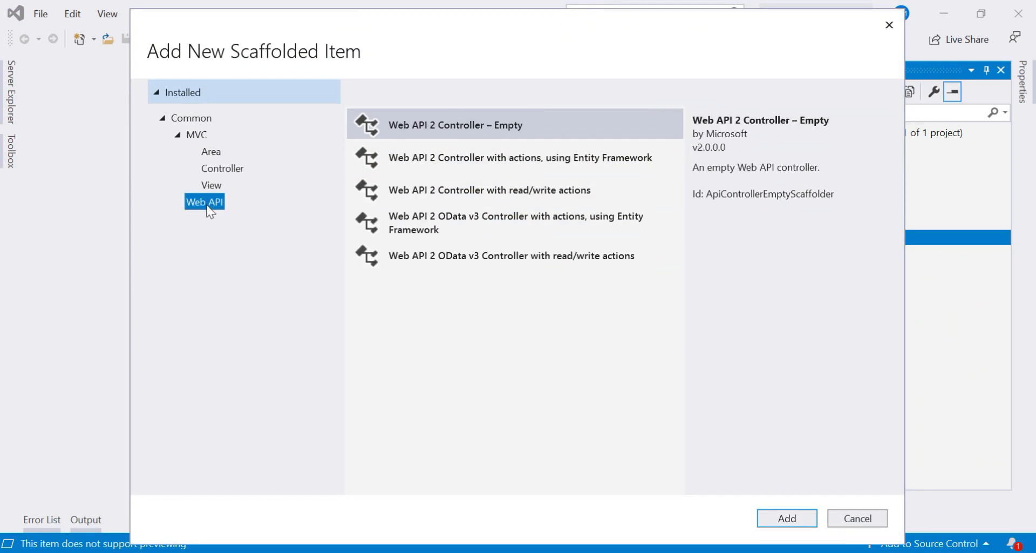
pyautogui.moveTo(215, 208)
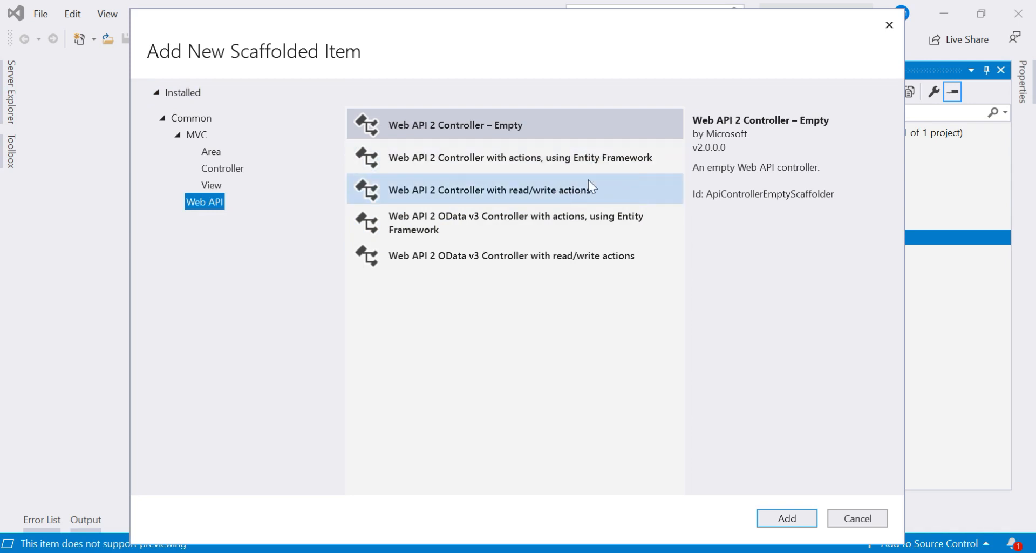
pyautogui.moveTo(506, 158)
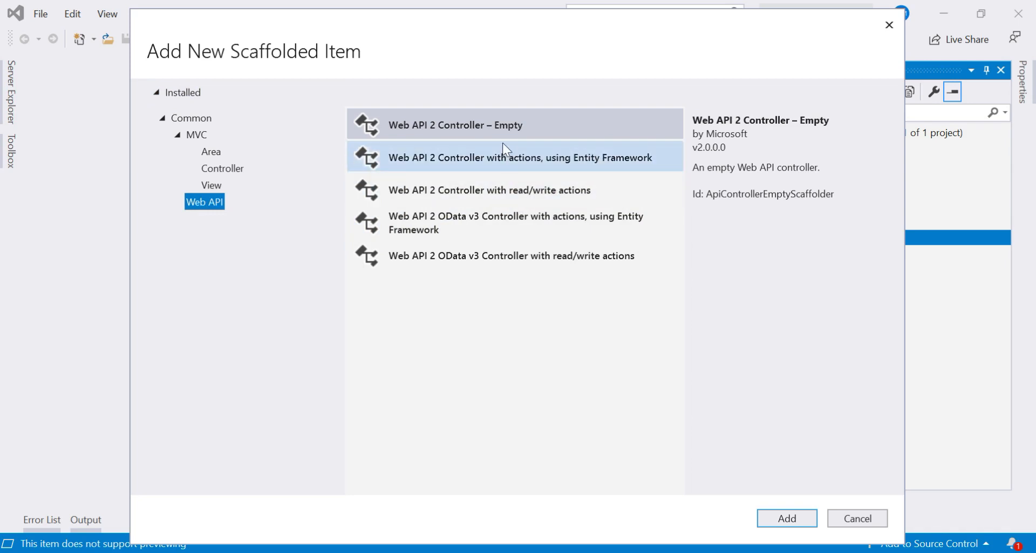
pyautogui.moveTo(636, 179)
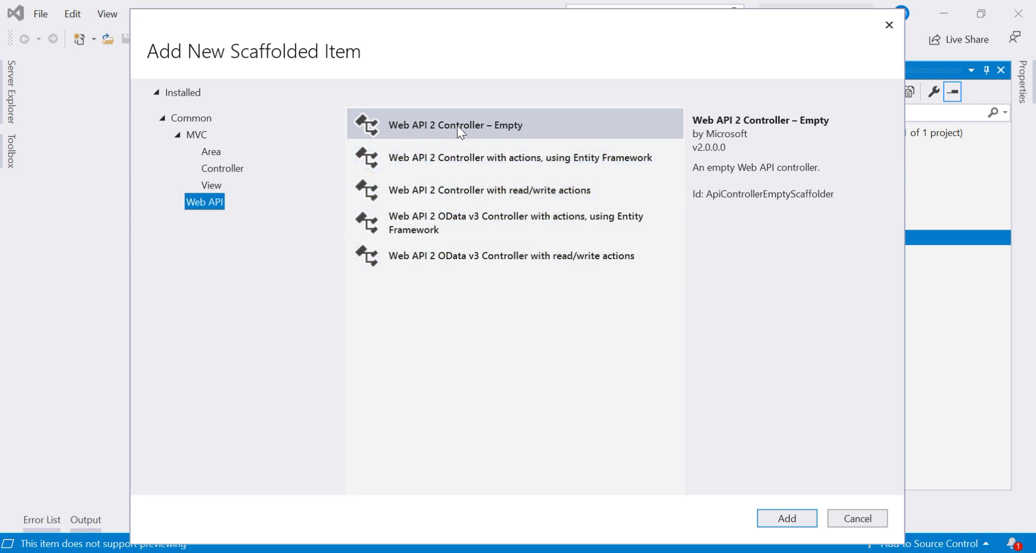
pyautogui.click(455, 124)
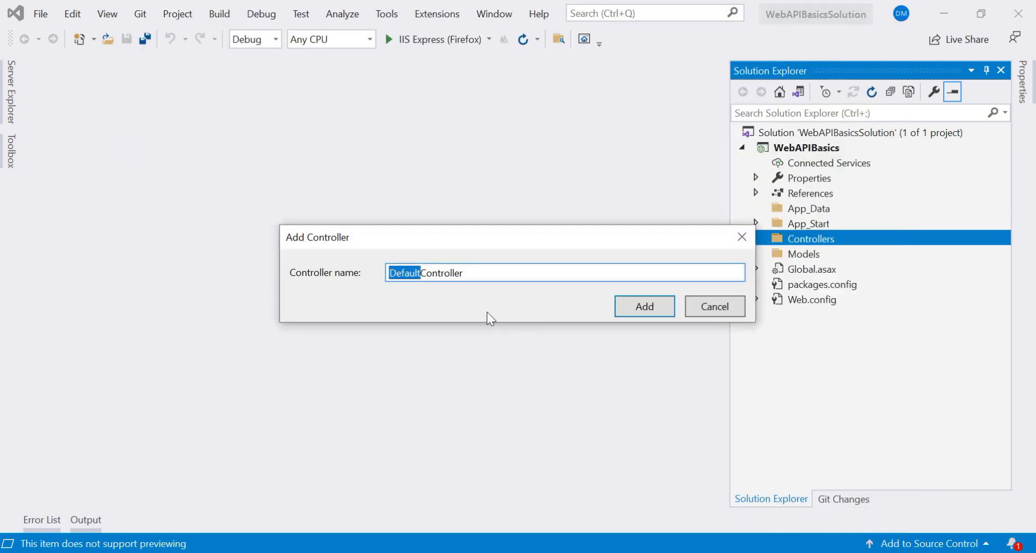
pyautogui.moveTo(466, 293)
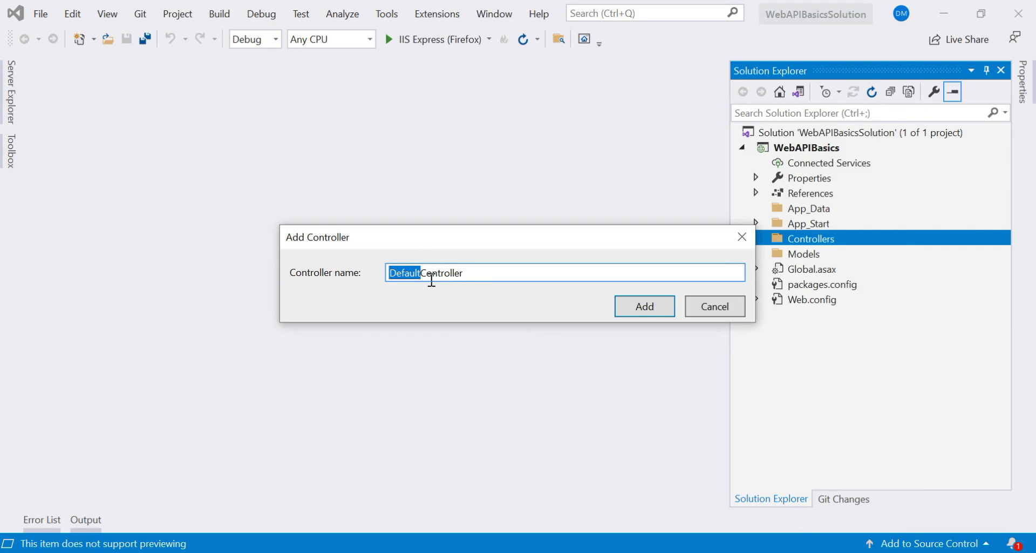
pyautogui.moveTo(426, 285)
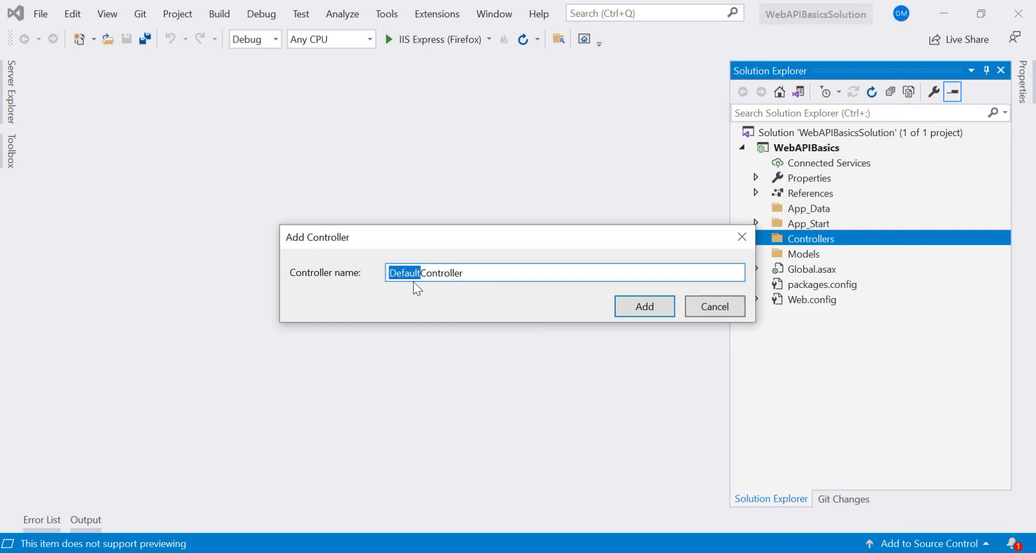
pyautogui.moveTo(524, 296)
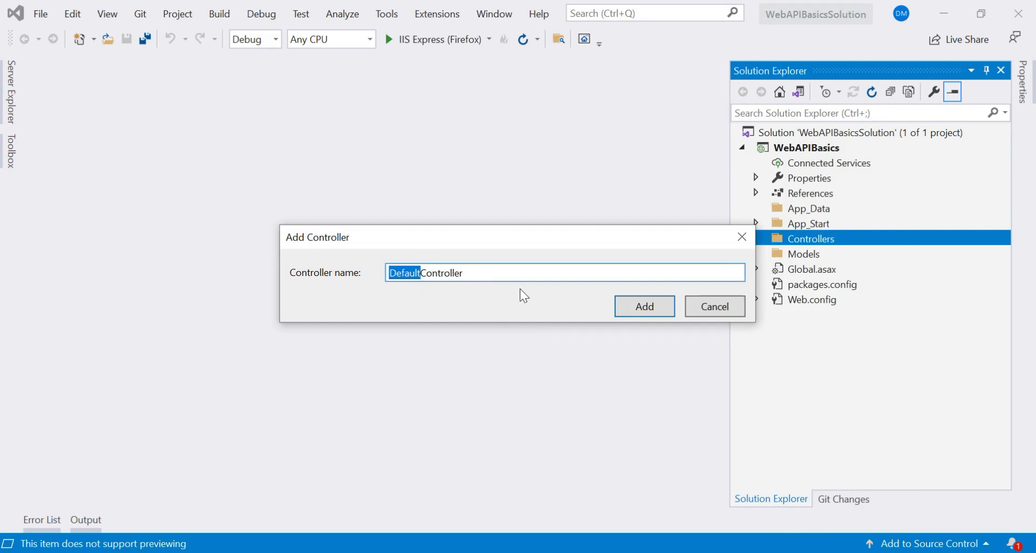
# - Name the controller 'ProductController' and add it to the Controllers folder
pyautogui.write('Prod')
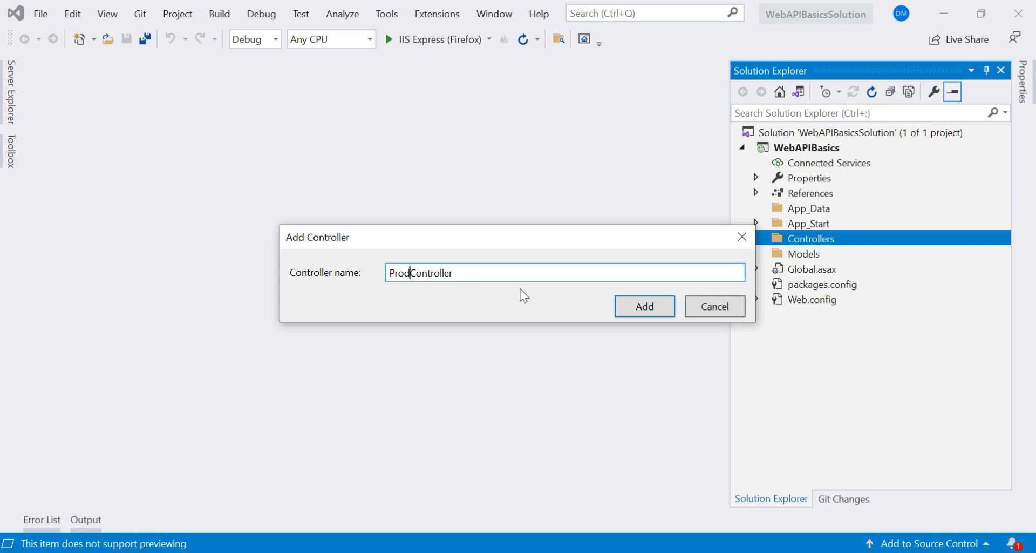
pyautogui.write('uct')
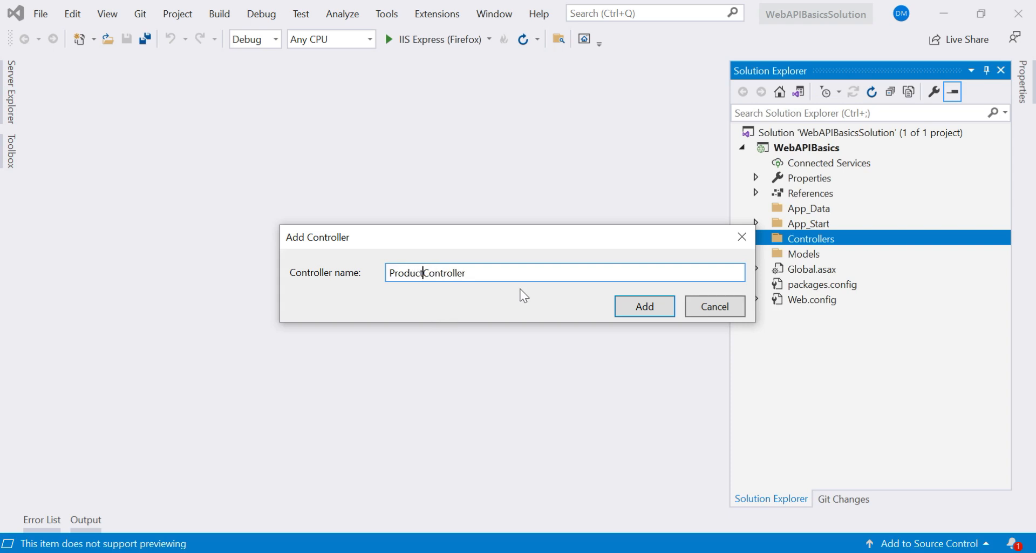
pyautogui.click(643, 306)
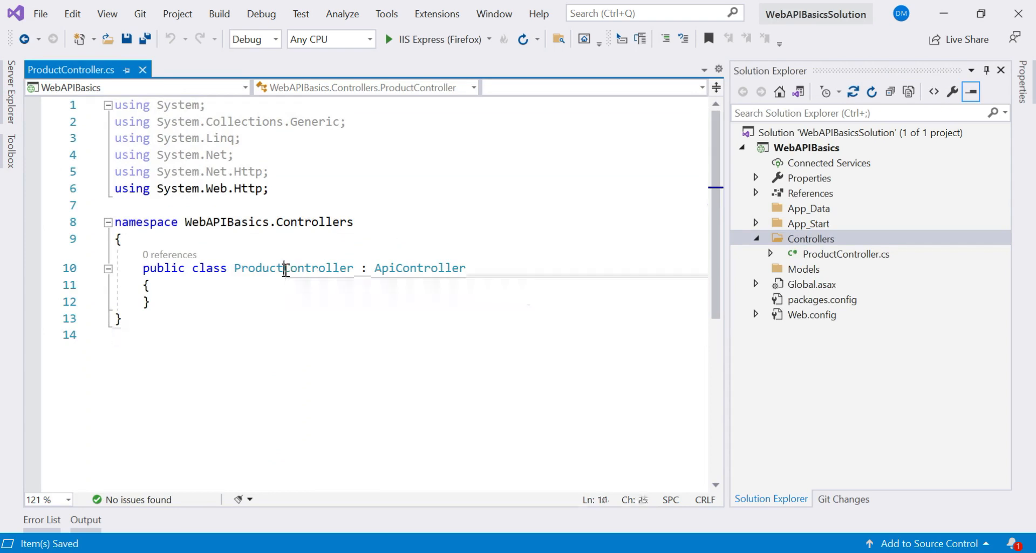
pyautogui.doubleClick(293, 268)
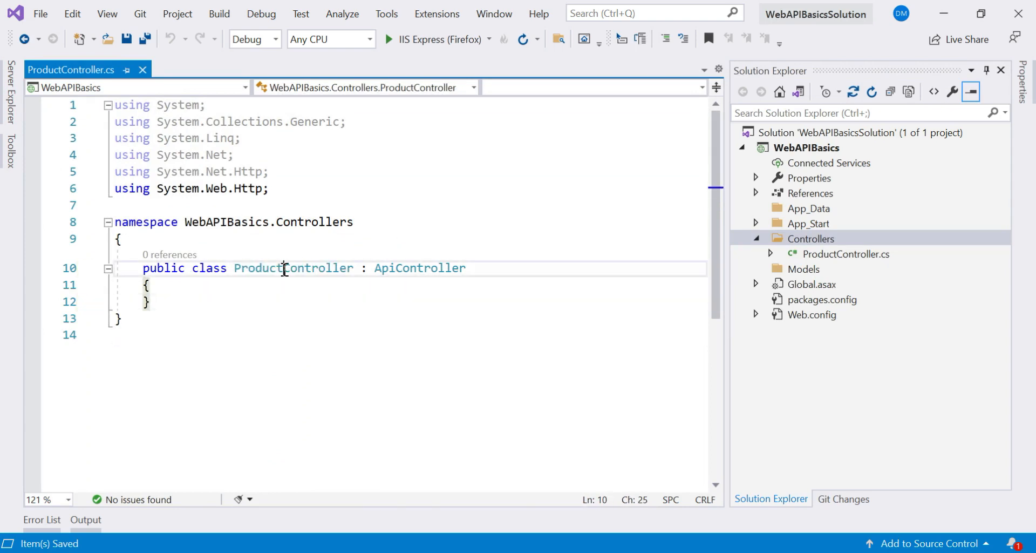
pyautogui.doubleClick(420, 267)
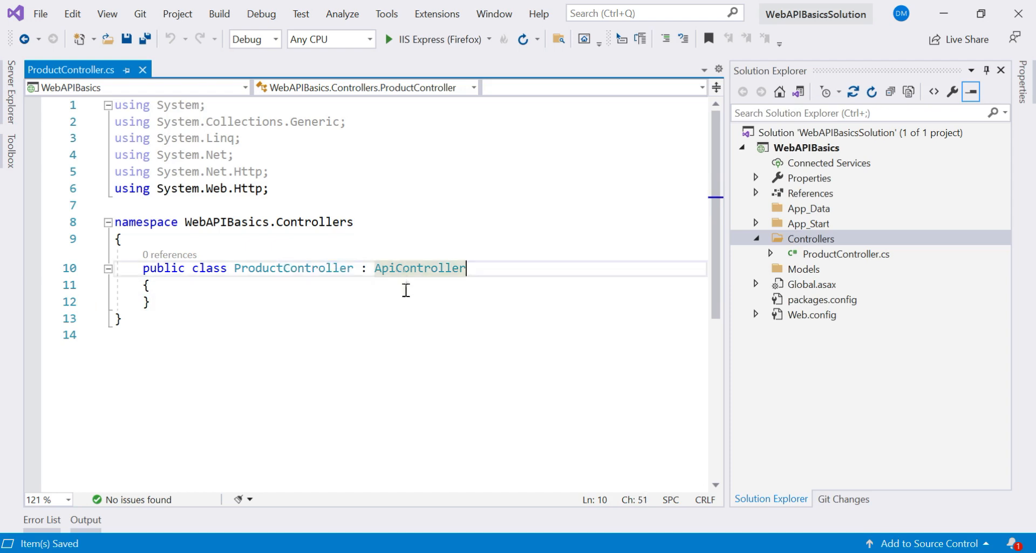
pyautogui.moveTo(420, 267)
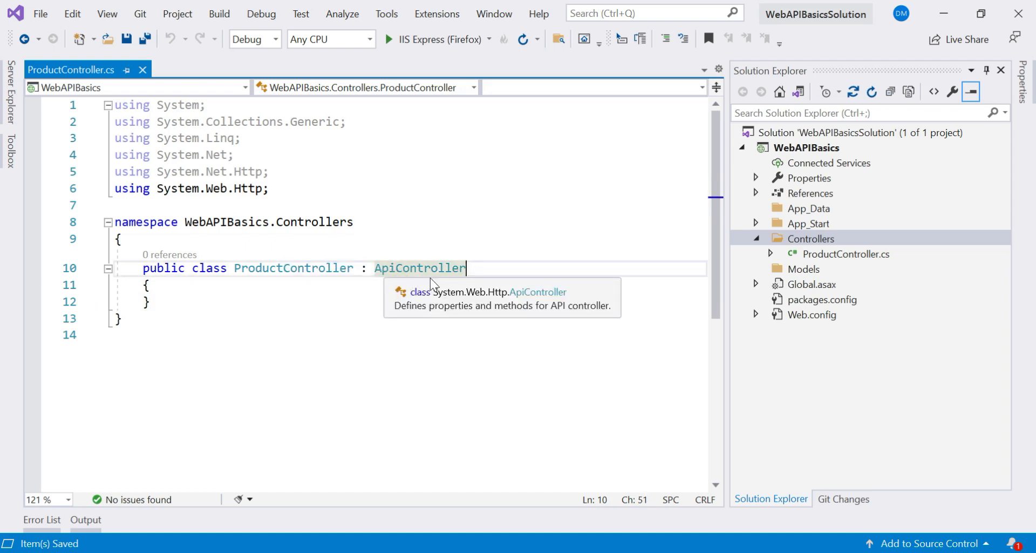
pyautogui.moveTo(438, 303)
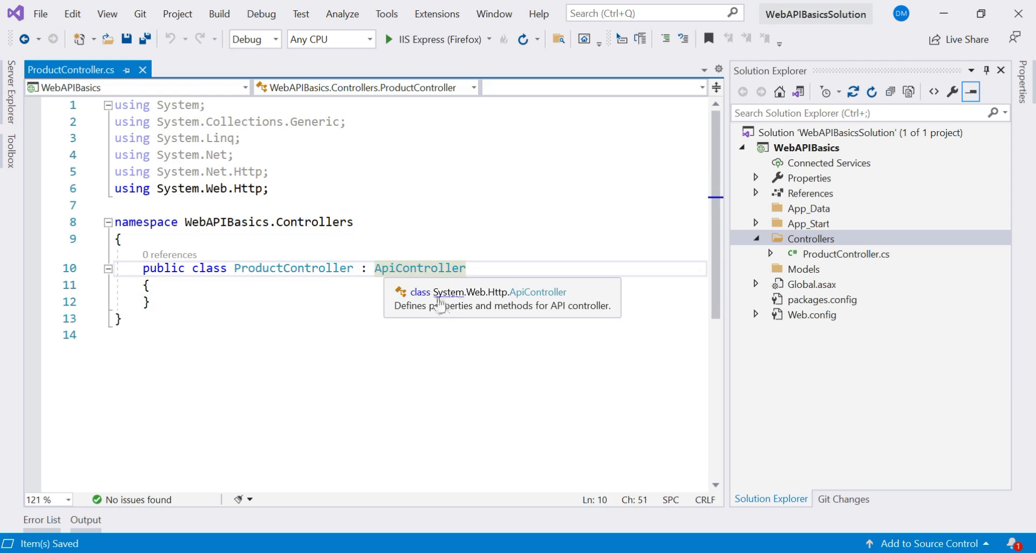
pyautogui.moveTo(500, 304)
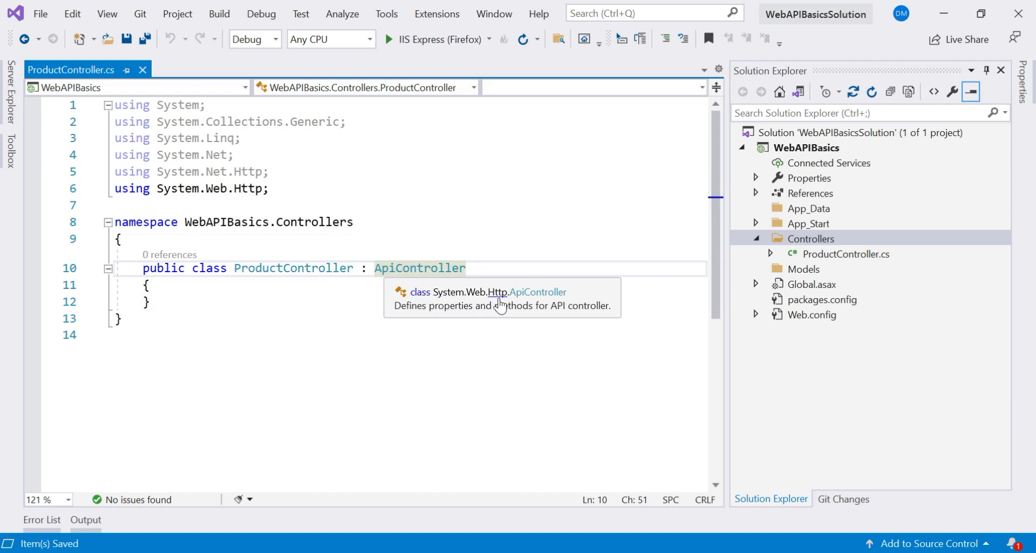
pyautogui.moveTo(280, 192)
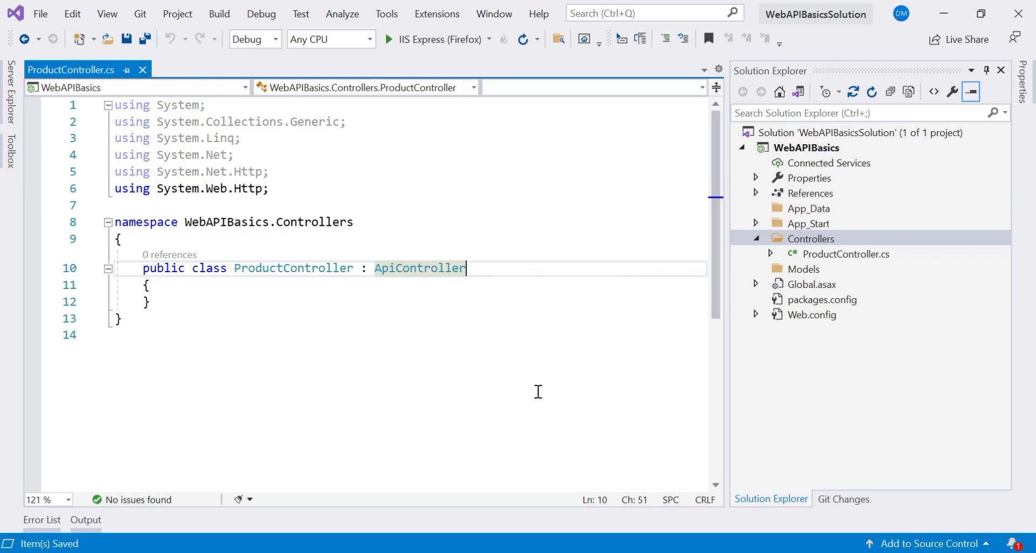
pyautogui.moveTo(256, 385)
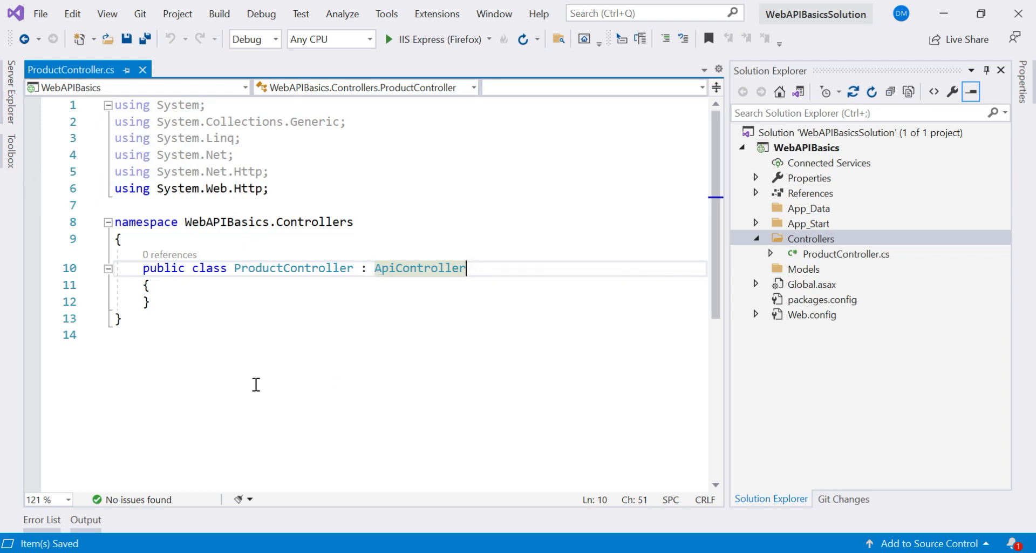
pyautogui.moveTo(274, 378)
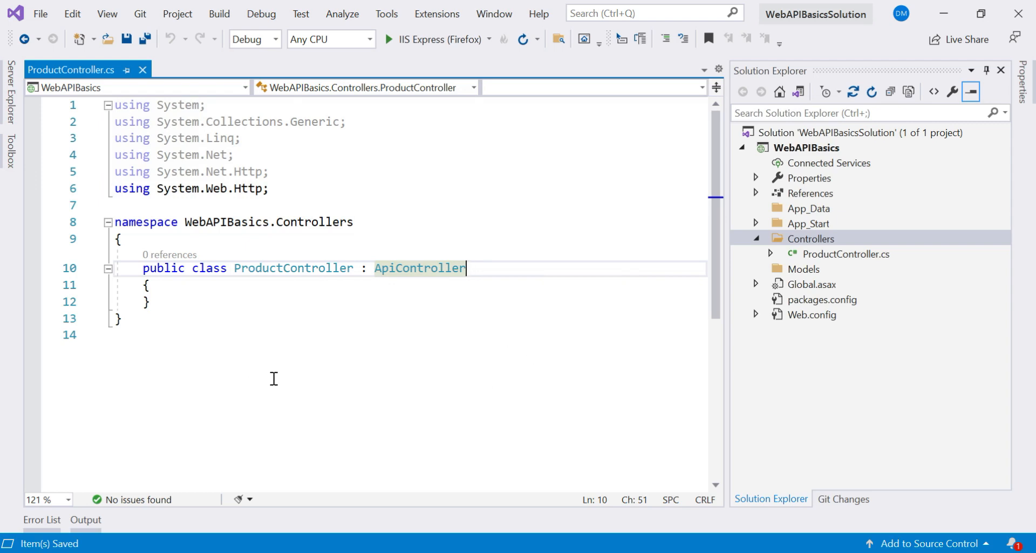